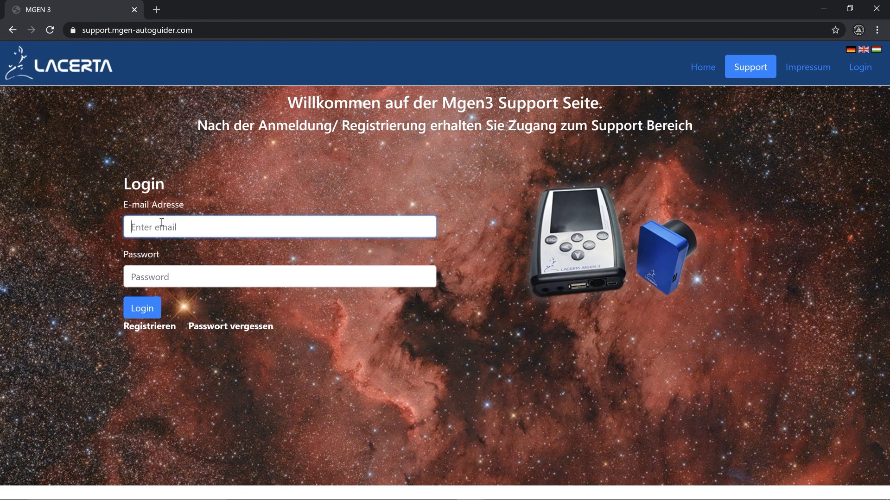
{"action": "mouse_move", "coordinate": [149, 326]}
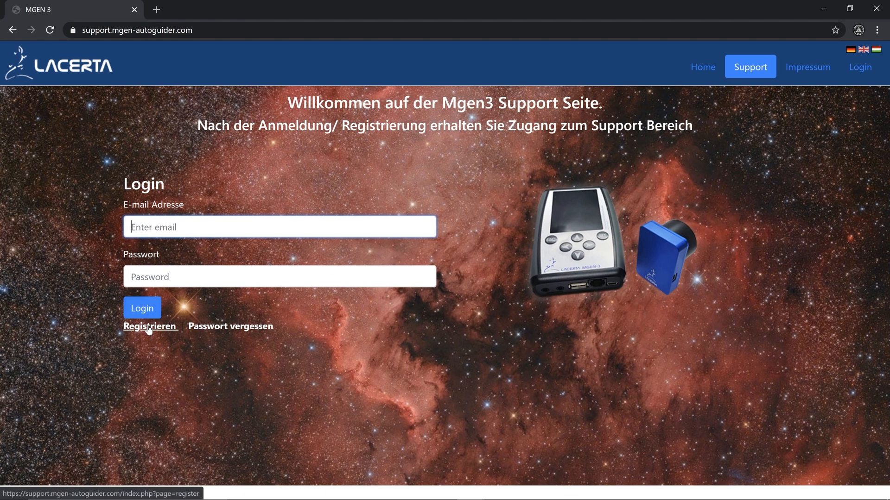
Fill the sign-up form with the 'customer' e-mail and submit to return to the login page.
{"action": "left_click", "coordinate": [149, 326]}
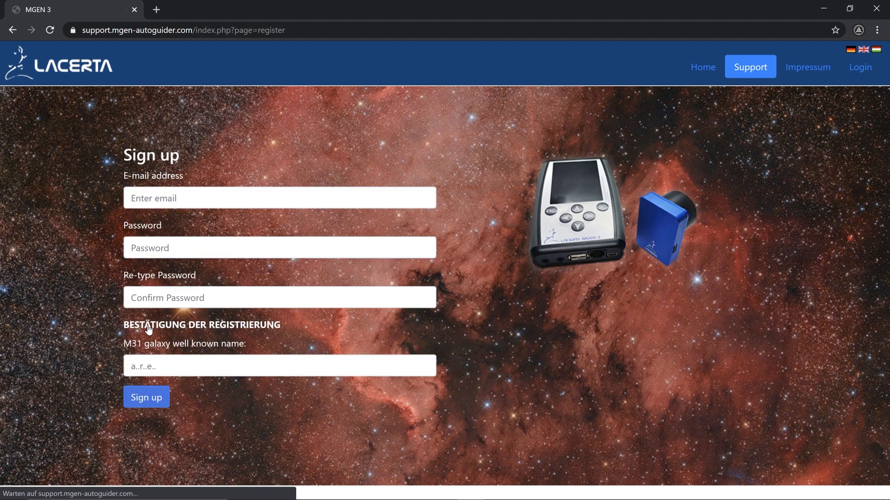
{"action": "type", "text": "customer"}
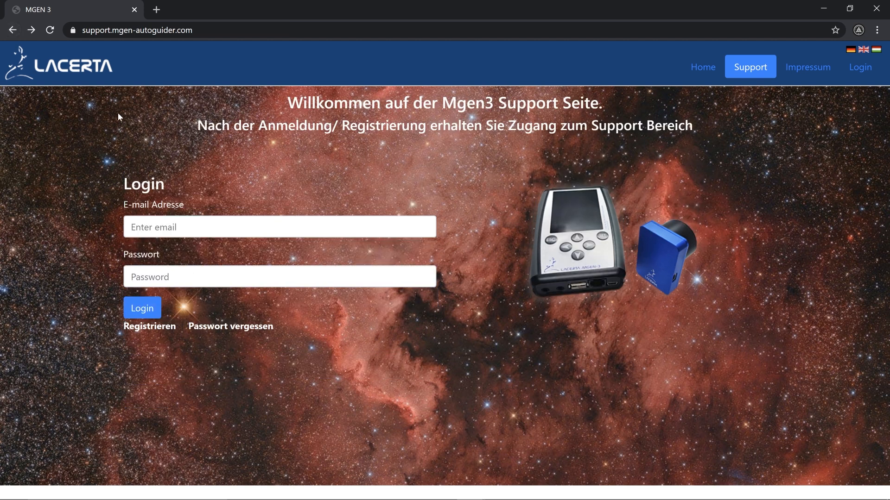
{"action": "mouse_move", "coordinate": [204, 150]}
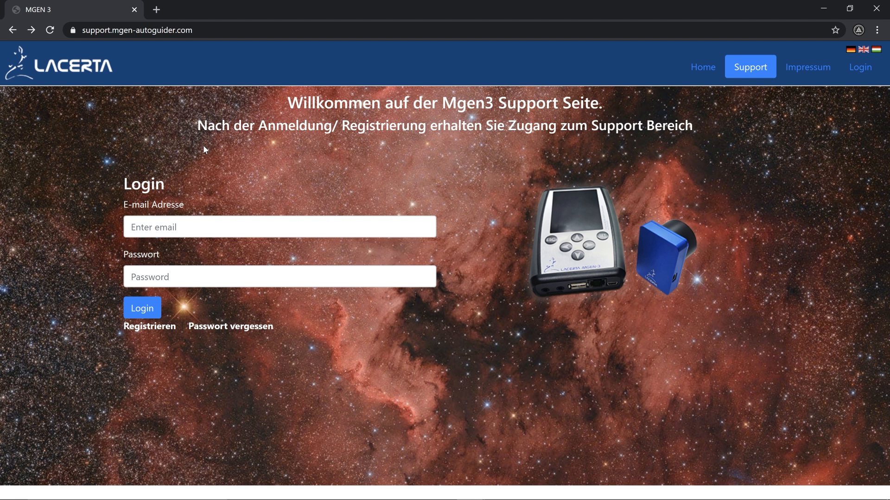
{"action": "mouse_move", "coordinate": [193, 188]}
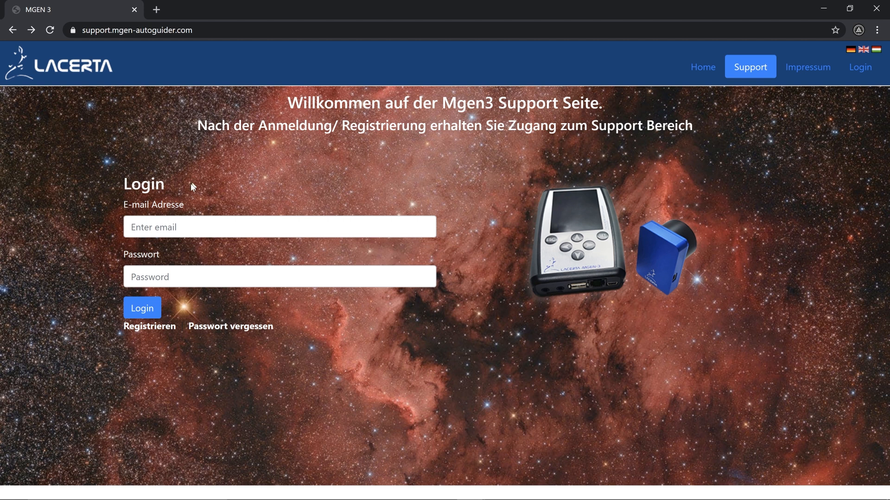
Log in with the newly registered e-mail and password to reach the member dashboard.
{"action": "left_click", "coordinate": [279, 227]}
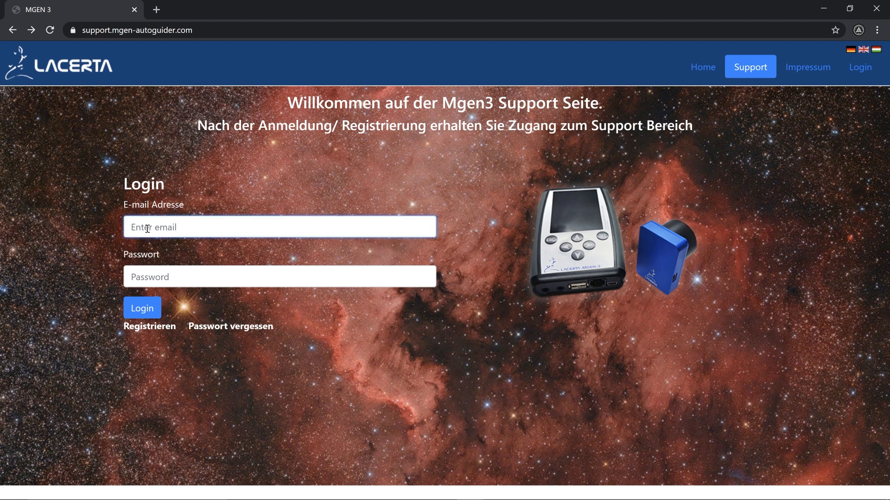
{"action": "left_click", "coordinate": [142, 308]}
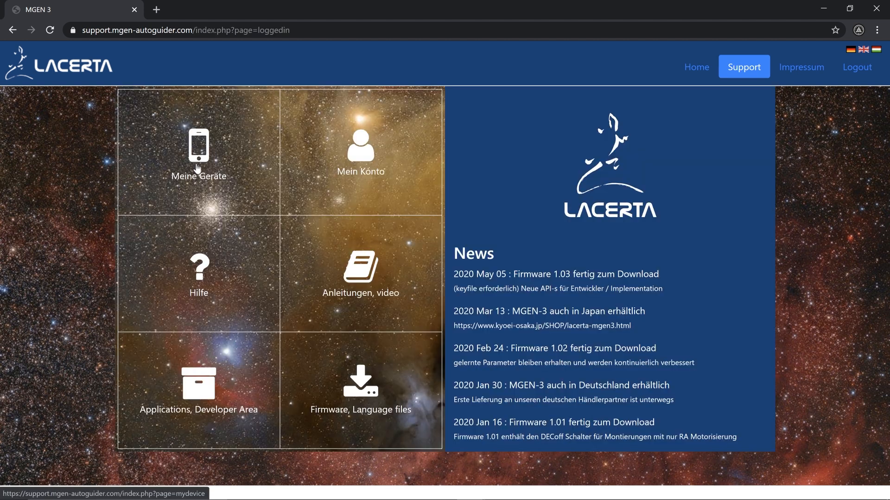
Go to the 'Meine Geräte' page showing the empty registered-device table.
{"action": "left_click", "coordinate": [199, 151]}
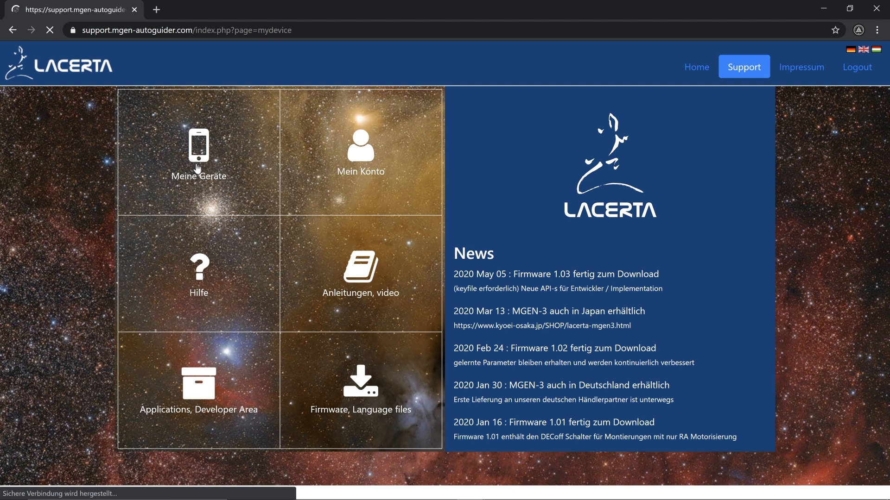
{"action": "left_click", "coordinate": [198, 153]}
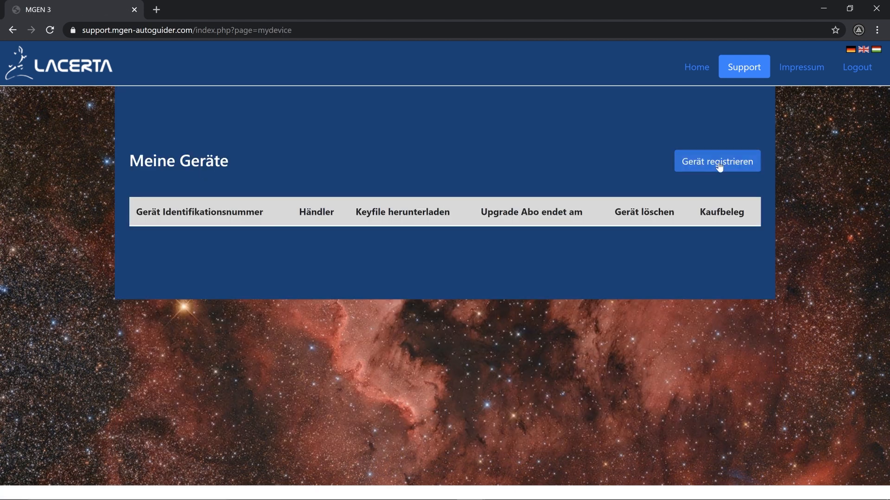
Start a new device registration and focus the MGEN 3 Identifikationsnummer field.
{"action": "left_click", "coordinate": [716, 161]}
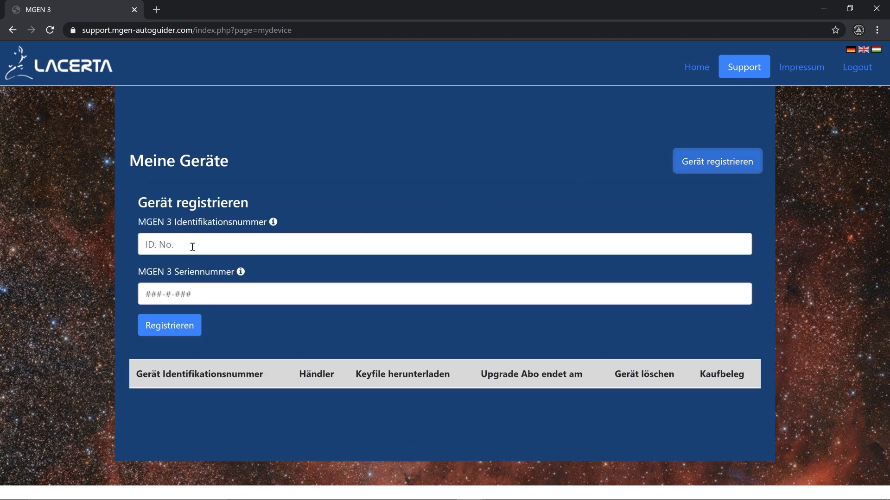
{"action": "left_click", "coordinate": [169, 325]}
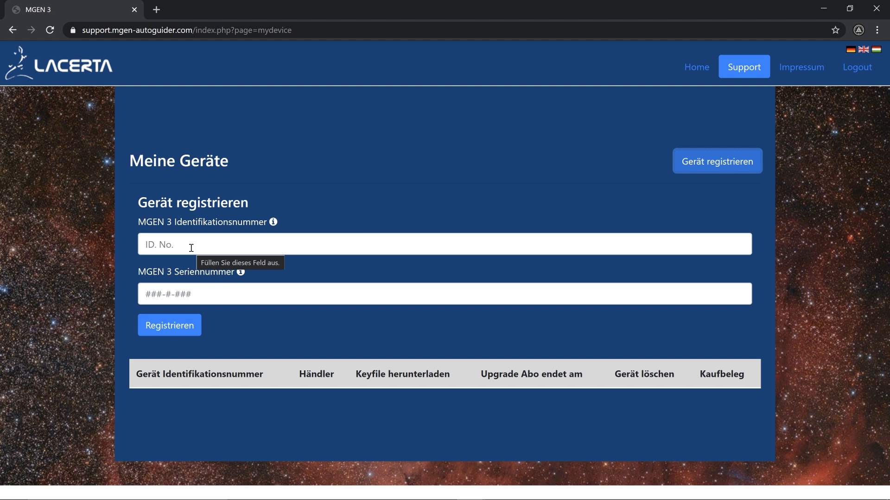